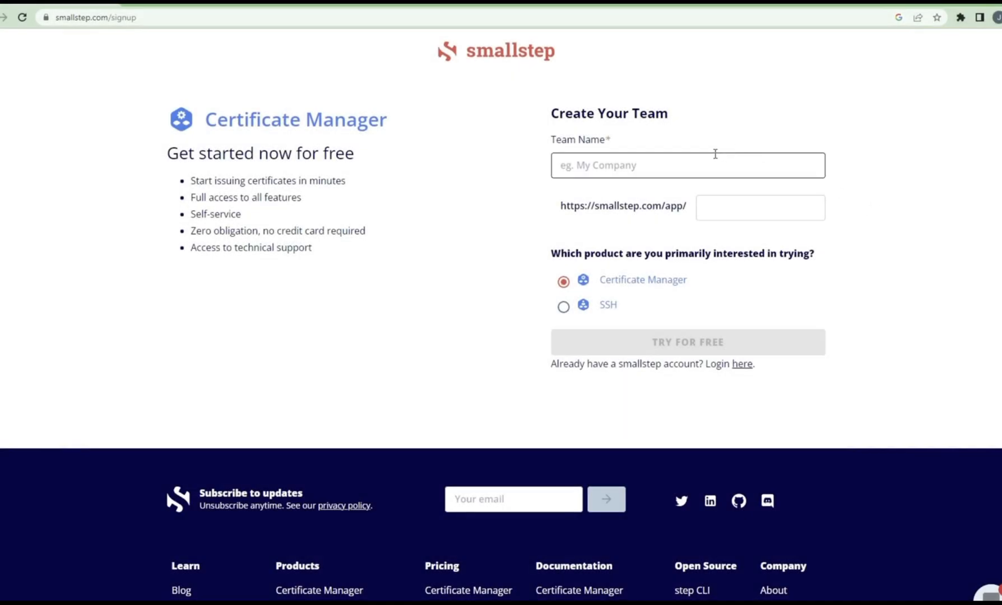
Start a free trial for a new team named acme-demo-josh
text(a)
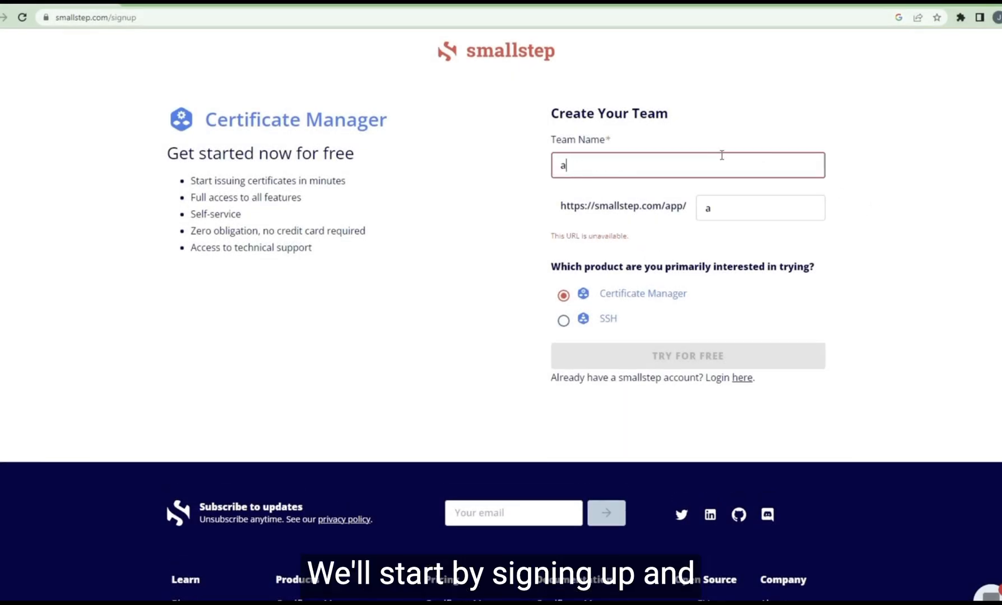
text(cme-demo-josh)
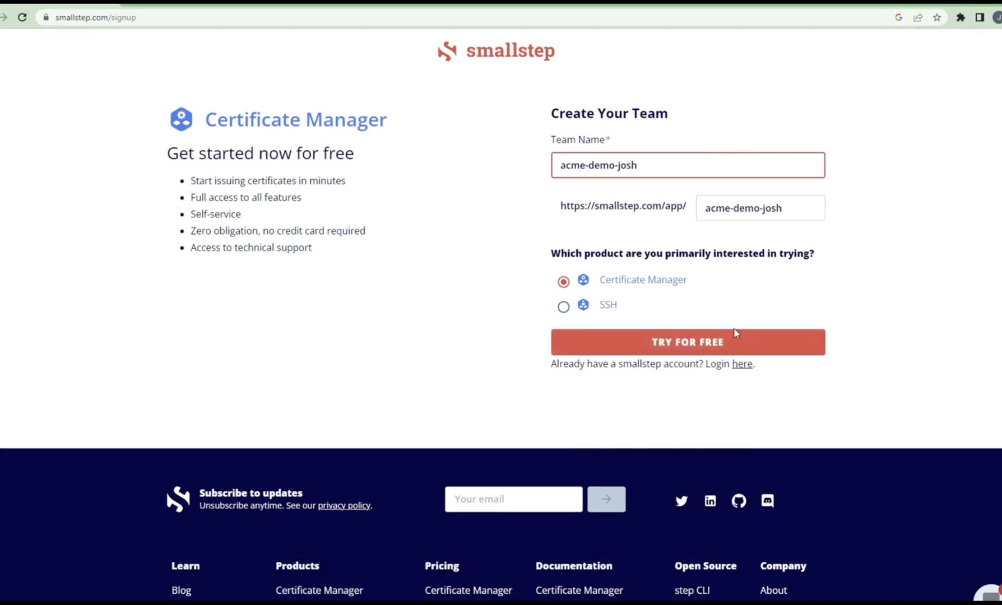
click(687, 342)
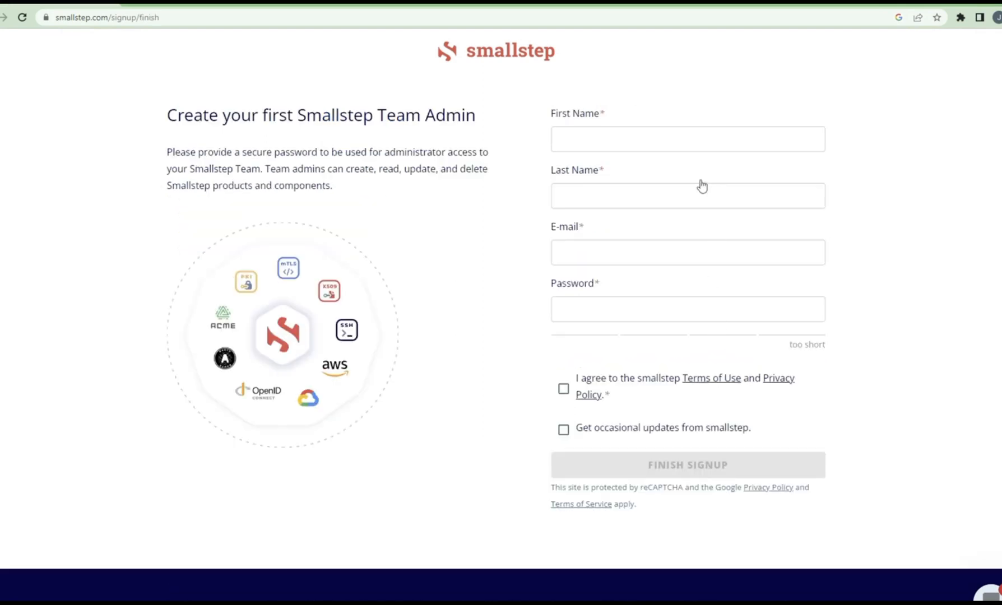
Create the admin account for Josh, accepting the terms, and finish signup
text(Josh)
text(Drake)
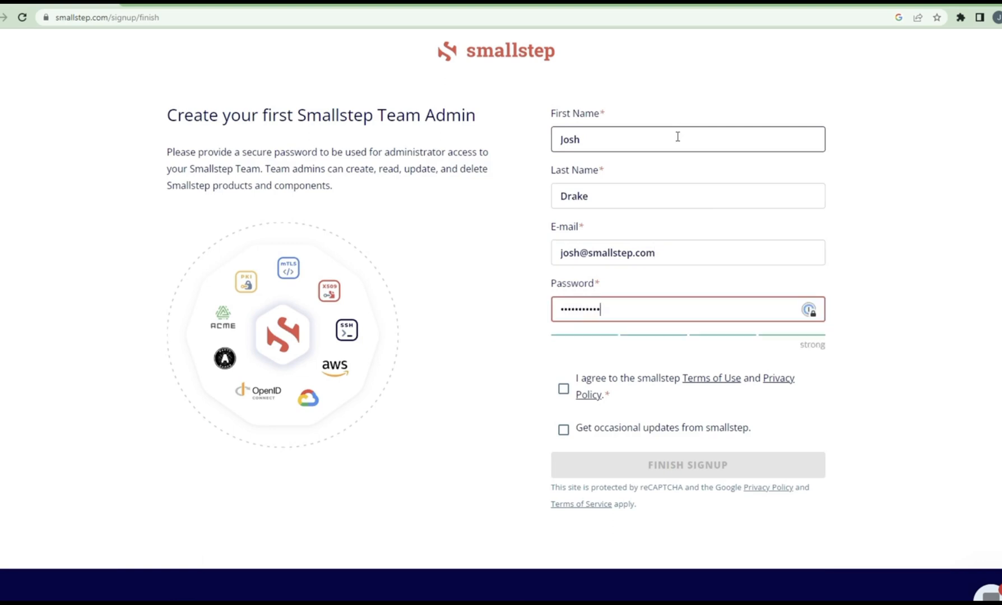
click(562, 389)
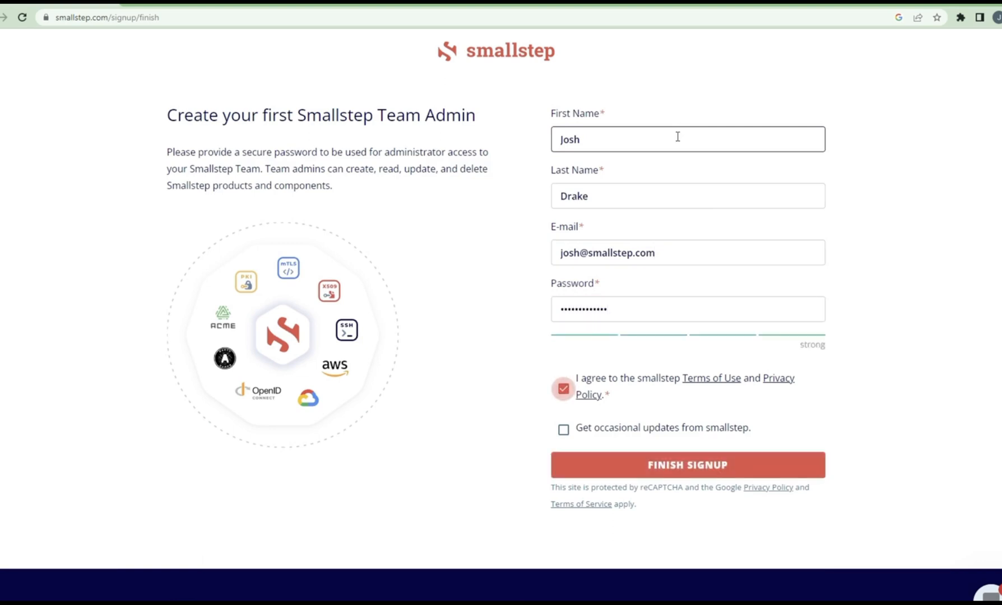
click(687, 465)
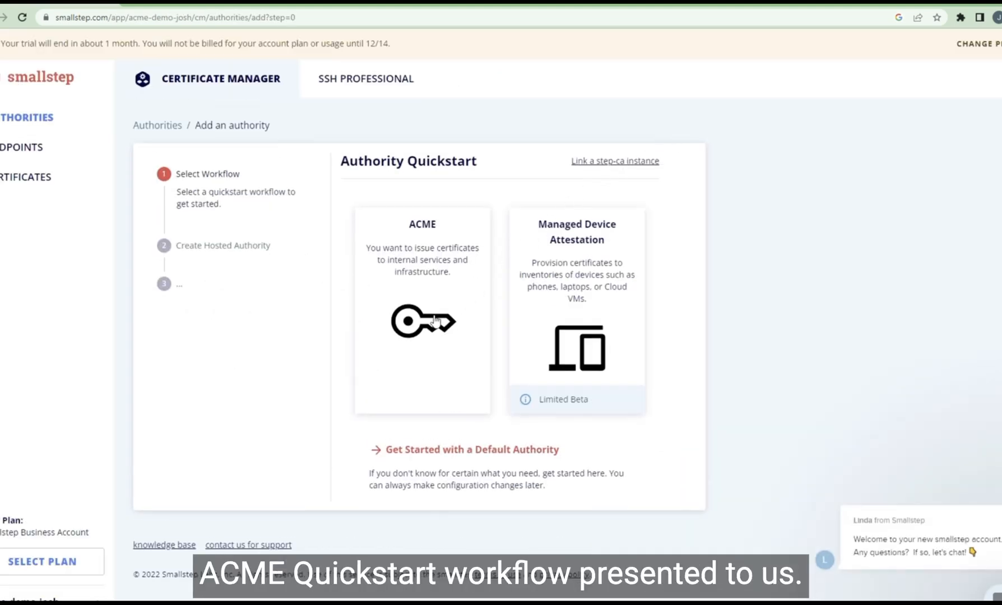
Choose the ACME quickstart and view the authority type choices, keeping DevOps
click(422, 321)
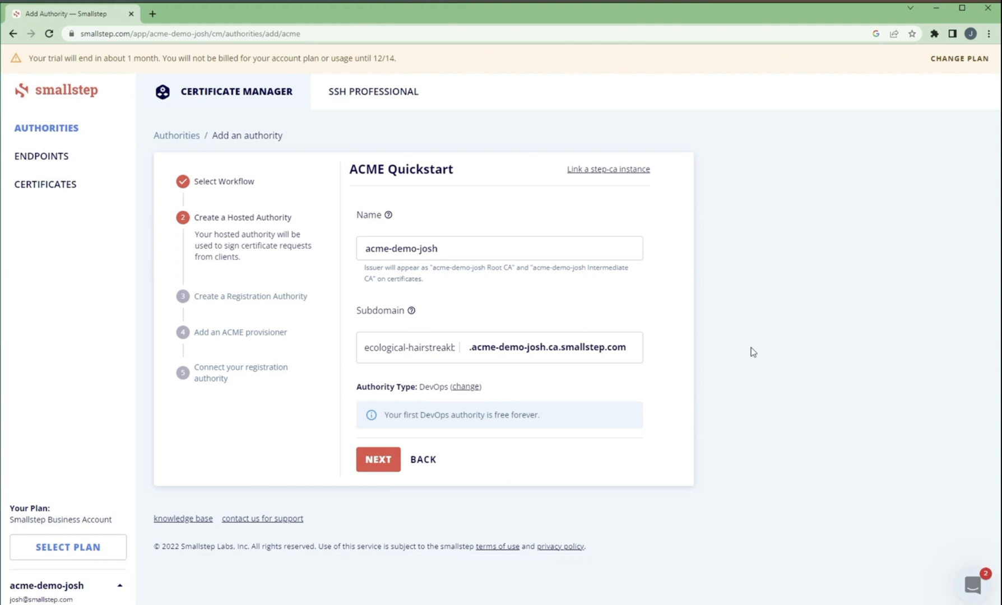
mouse_move(409, 314)
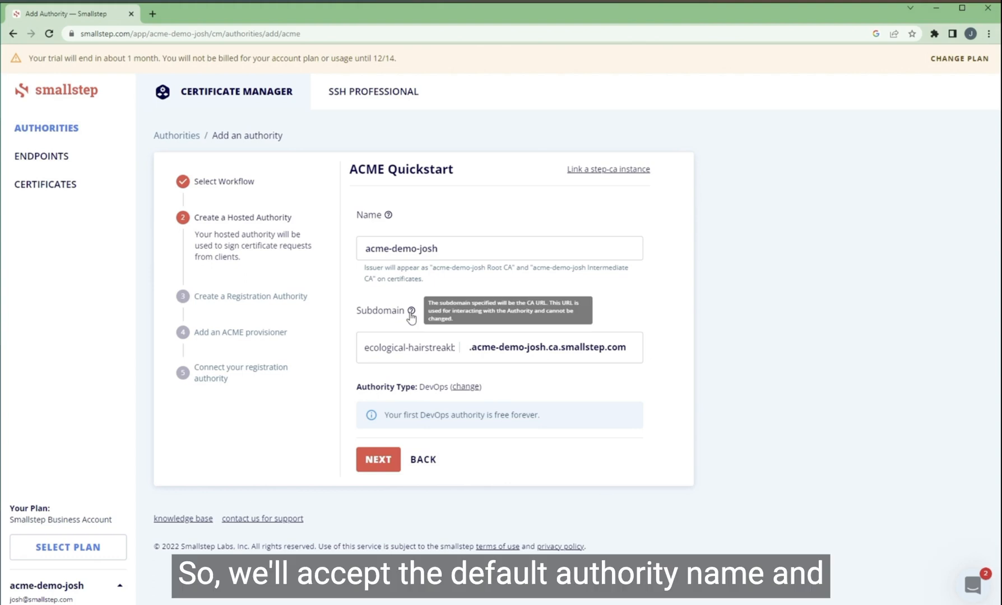
mouse_move(473, 389)
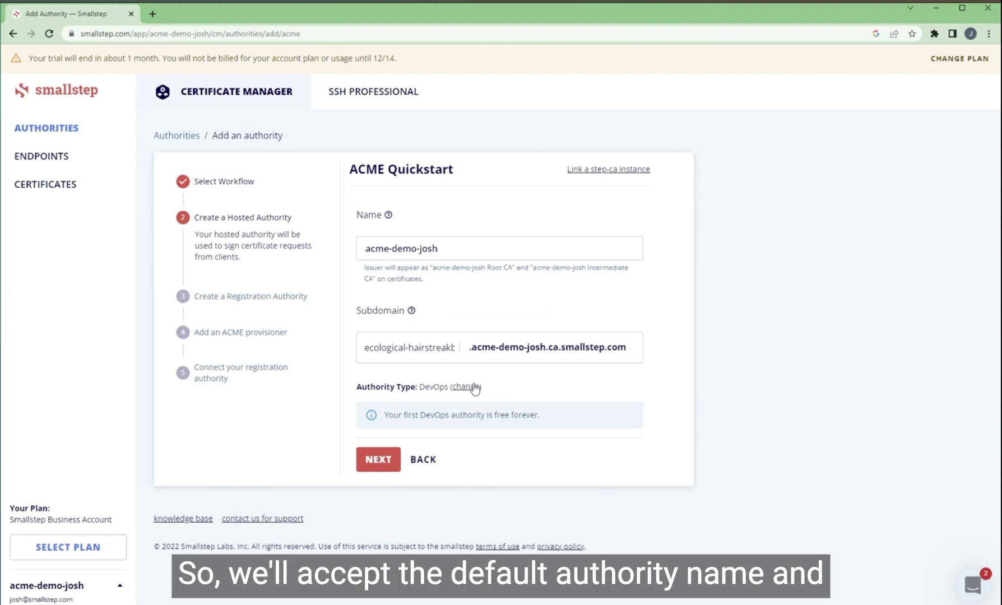
click(466, 386)
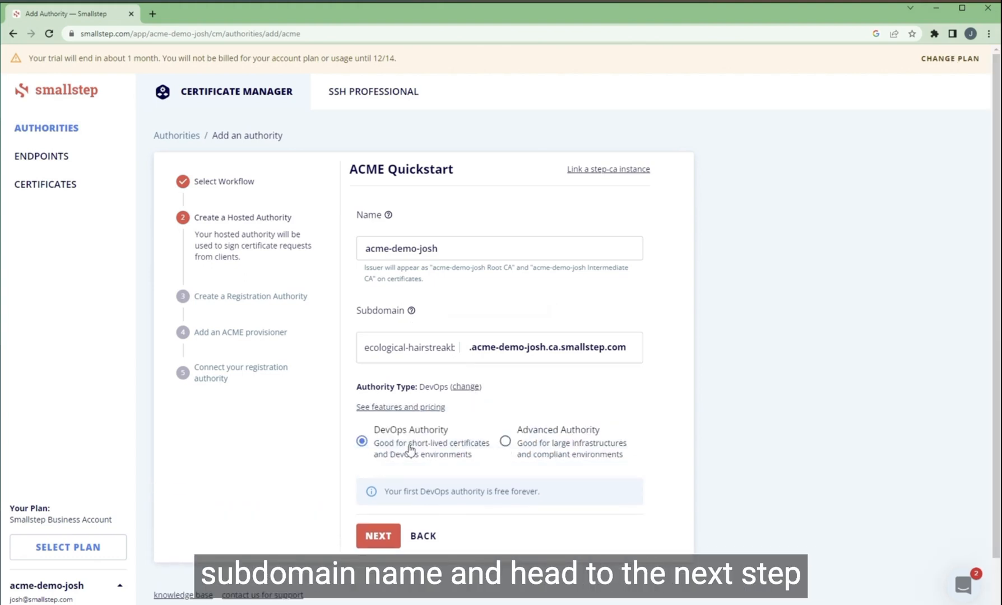
mouse_move(402, 471)
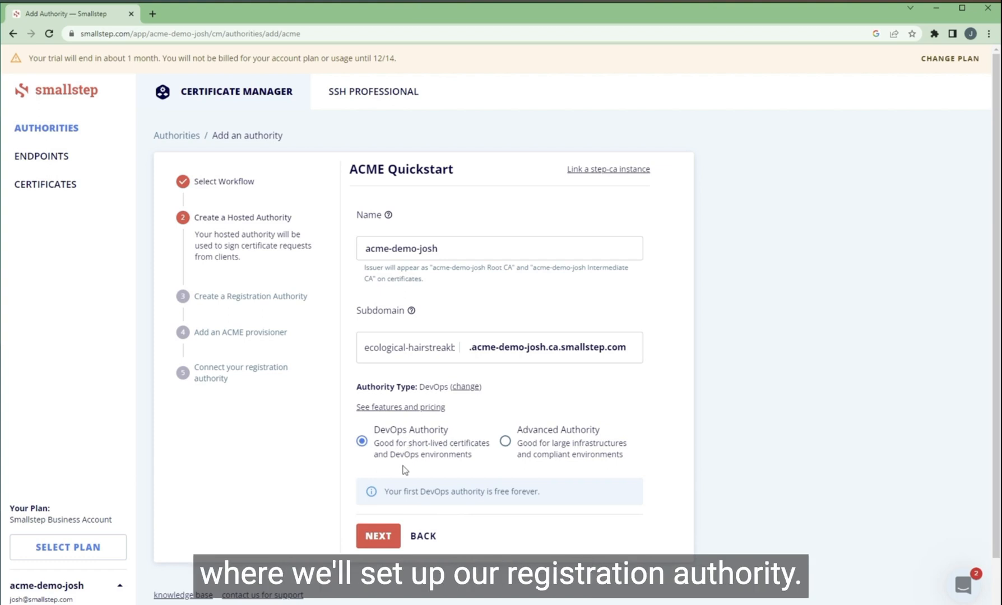
Create the hosted authority with its default name and subdomain
click(377, 536)
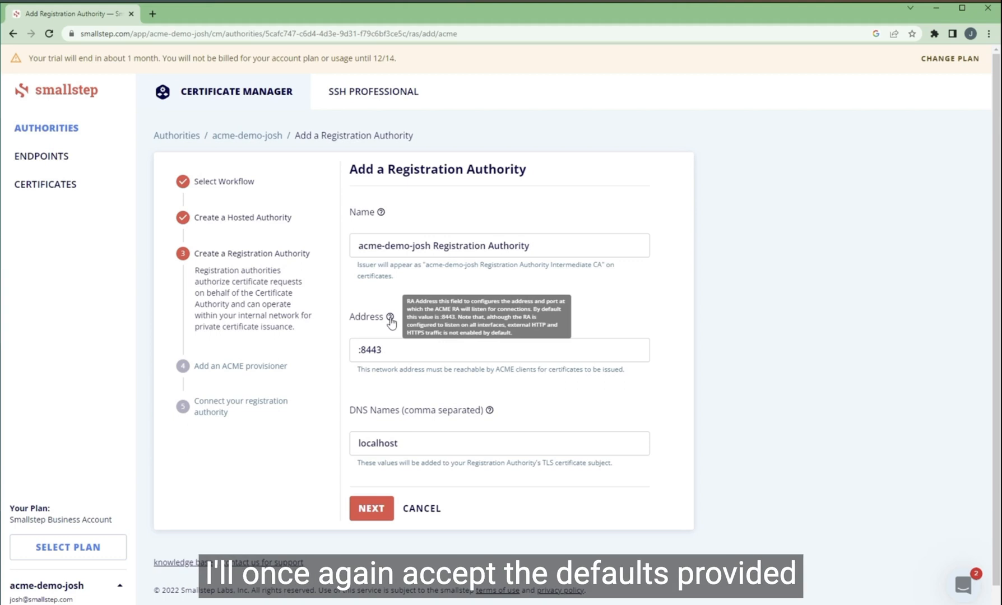
mouse_move(489, 421)
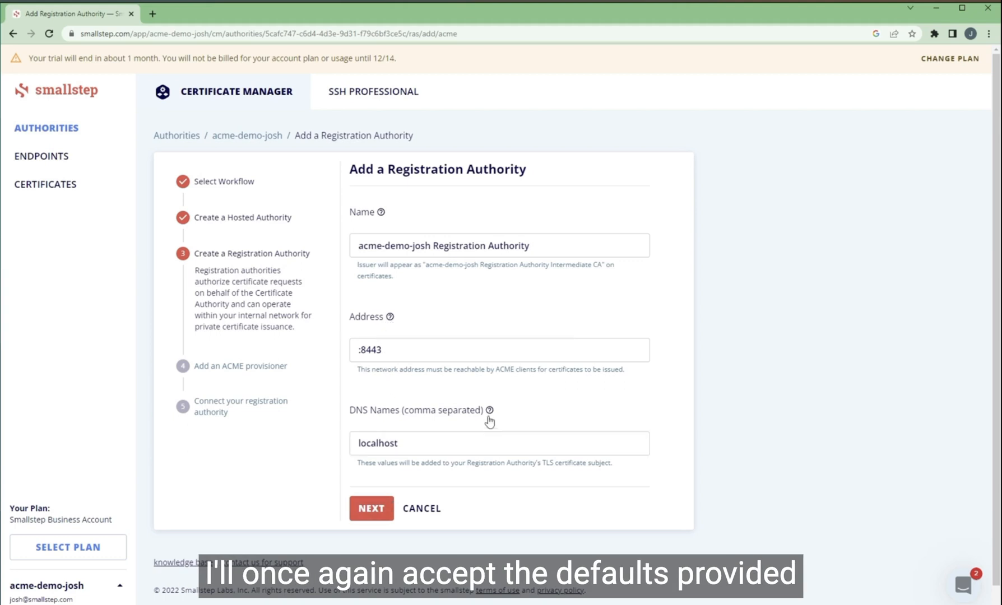
Add the registration authority at :8443 and set the acme provisioner's default duration to 12 hours
click(369, 509)
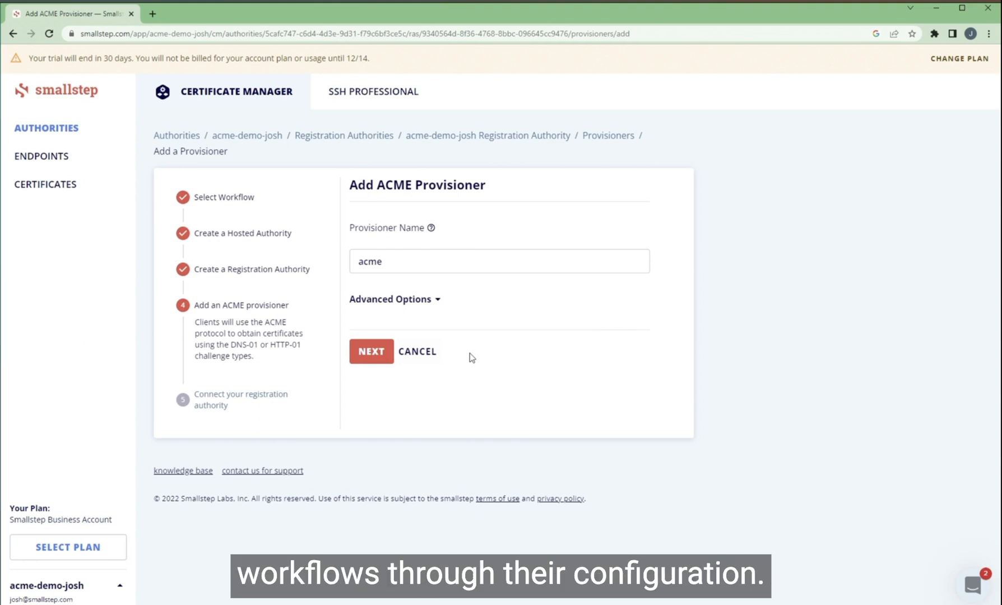
mouse_move(492, 363)
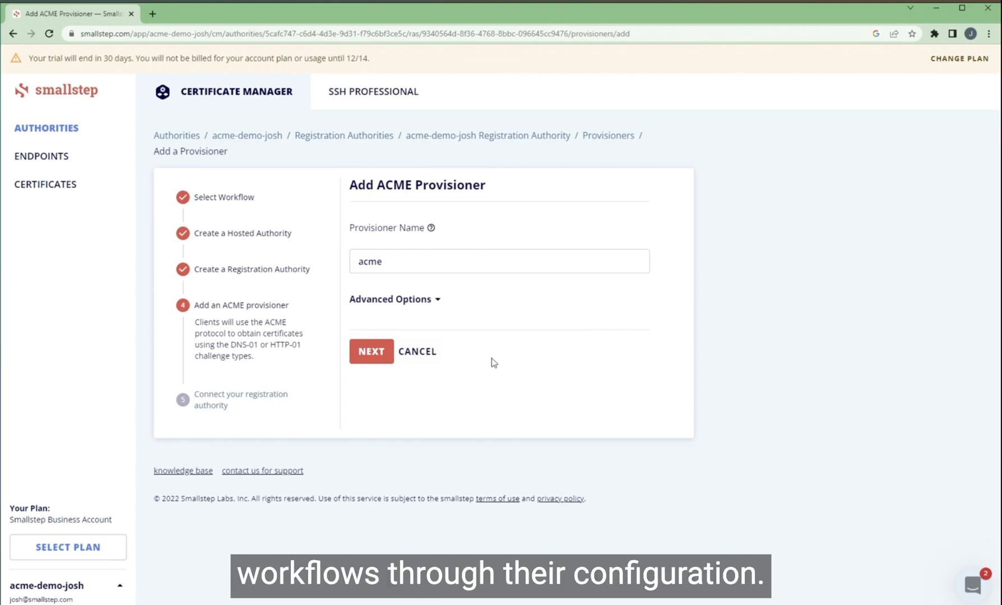
mouse_move(501, 353)
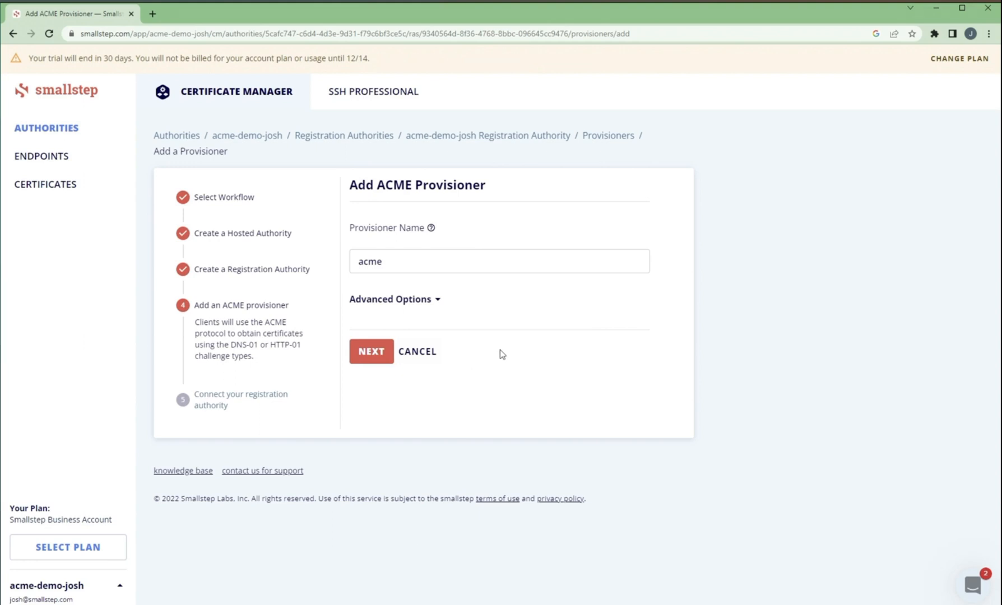
click(390, 300)
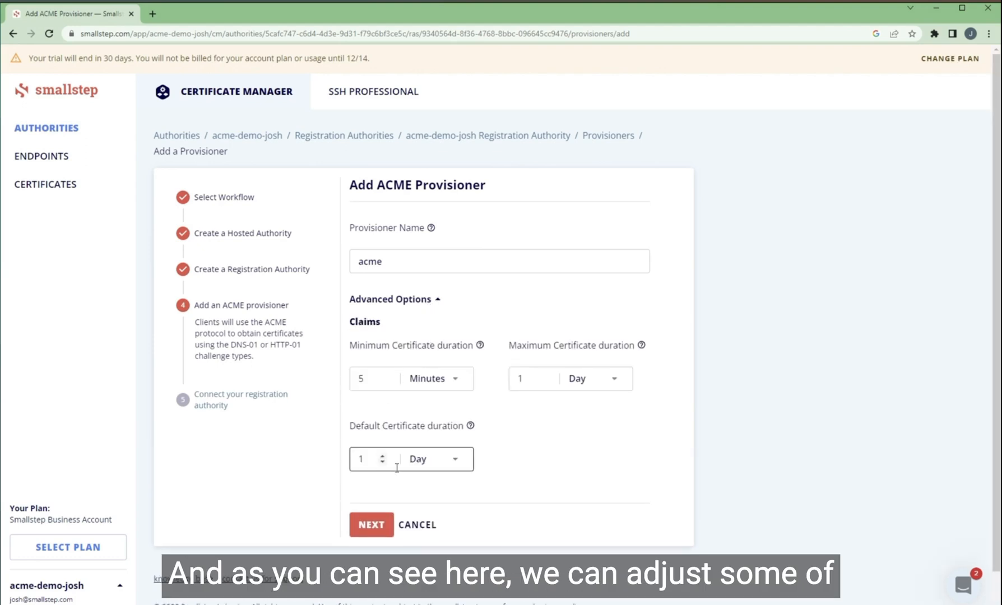
click(435, 459)
text(2)
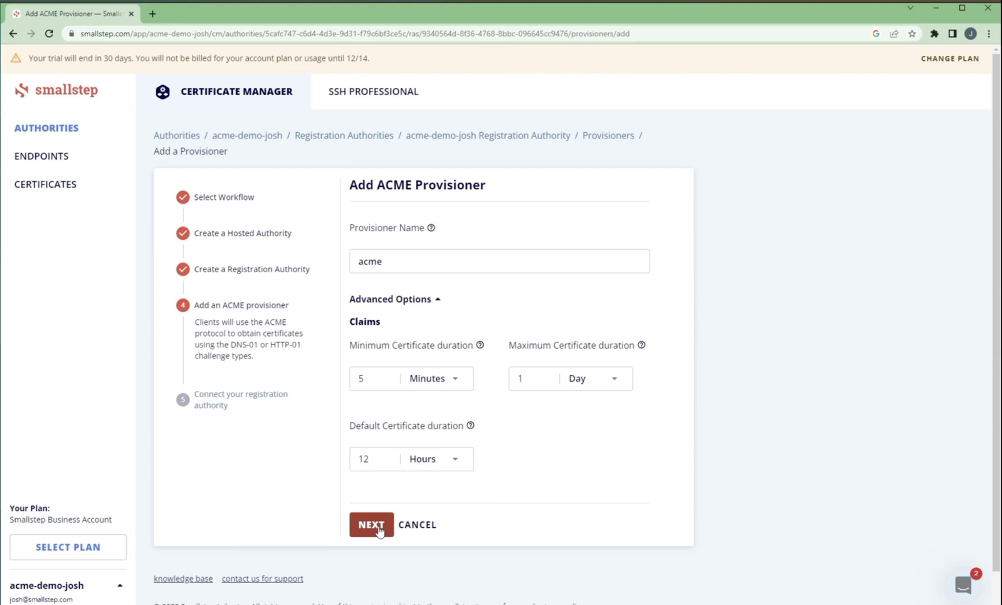
Create the acme provisioner and view the acme-demo-josh RA awaiting a step-ca connection
click(371, 525)
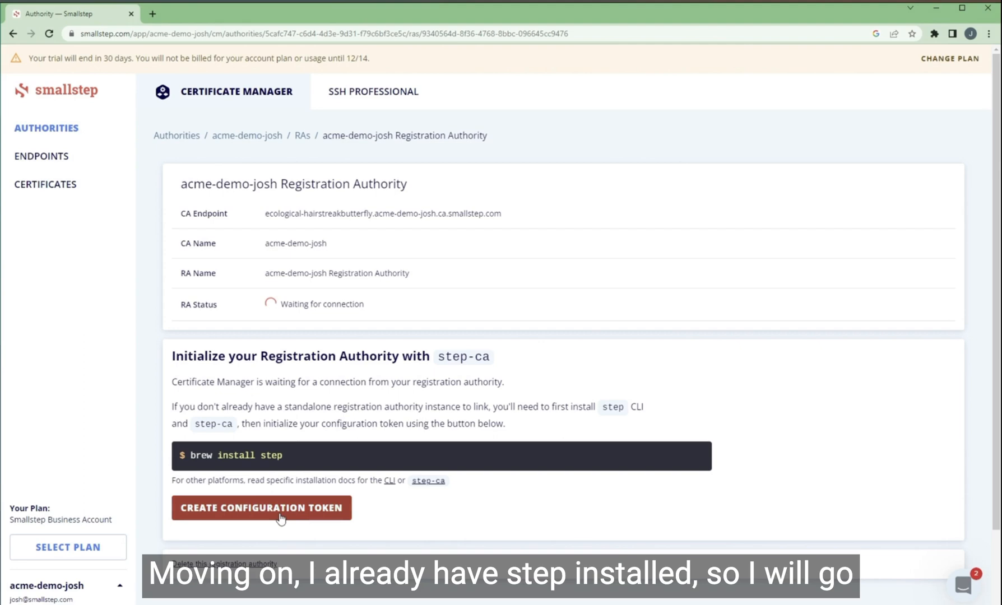
click(279, 509)
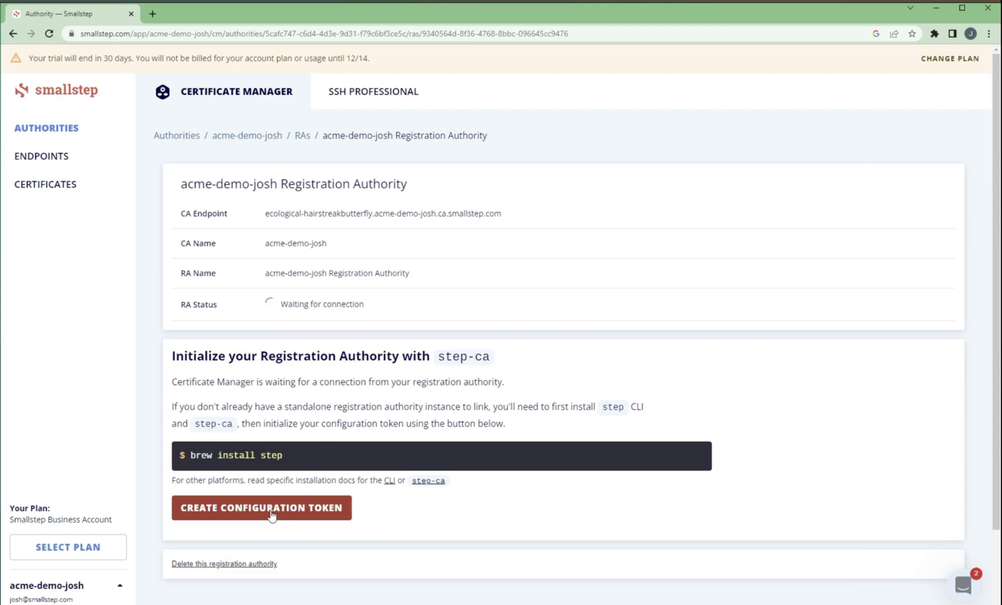
Generate and authorize a configuration token, then copy the step-ca --token linking command
click(261, 509)
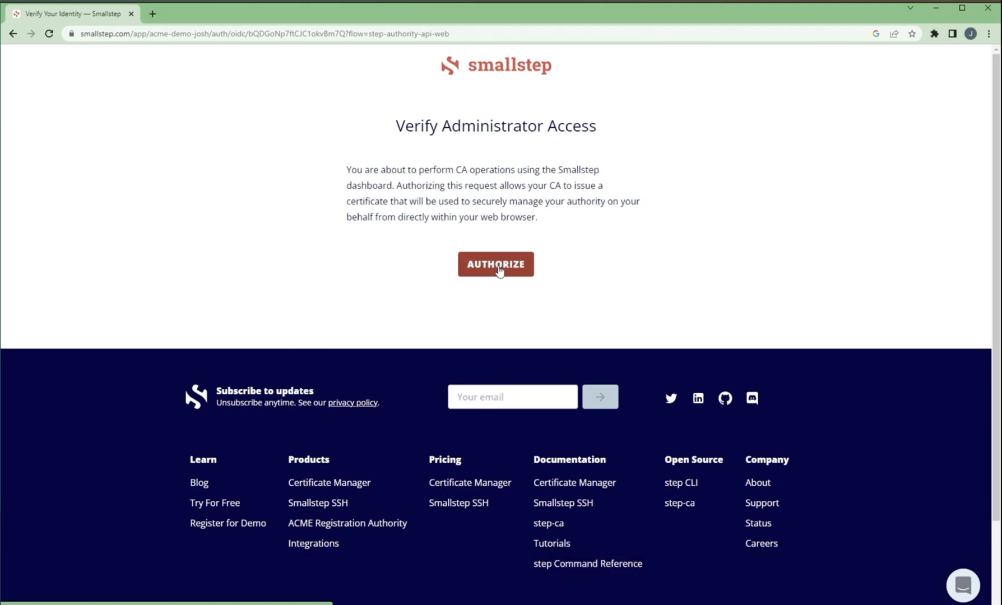
click(495, 265)
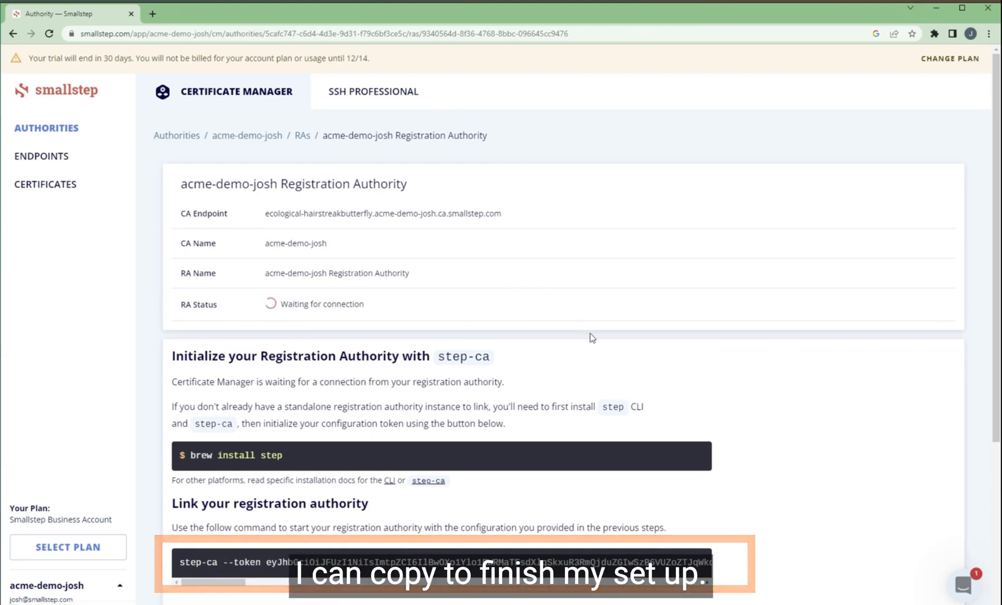
scroll(down, 3)
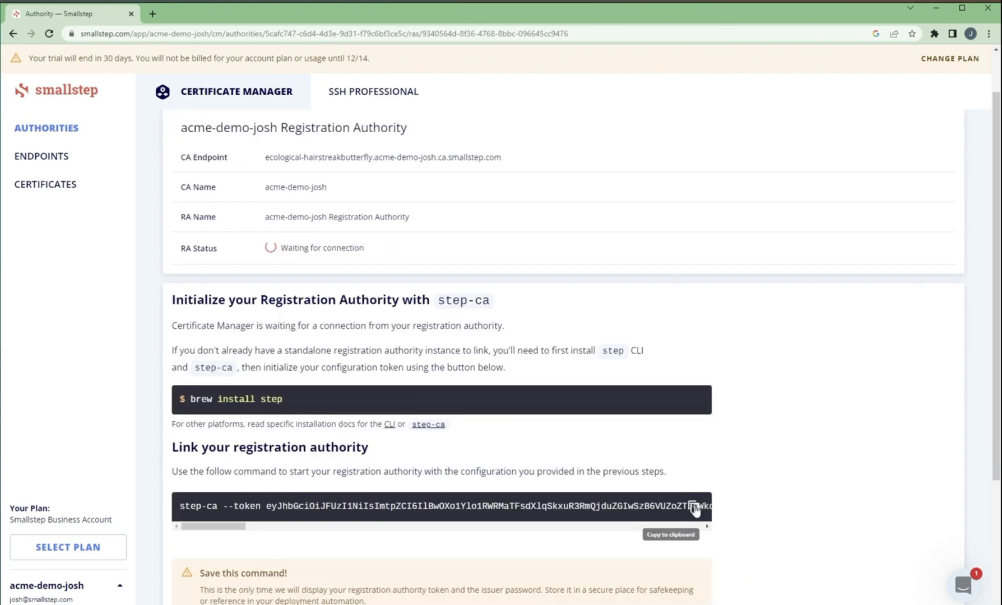
click(692, 506)
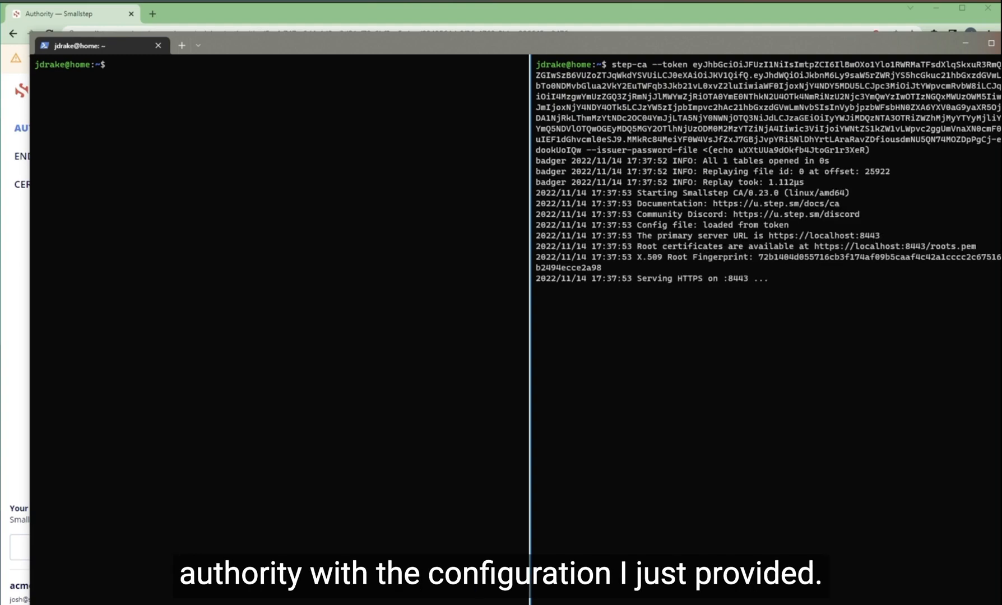
mouse_move(748, 280)
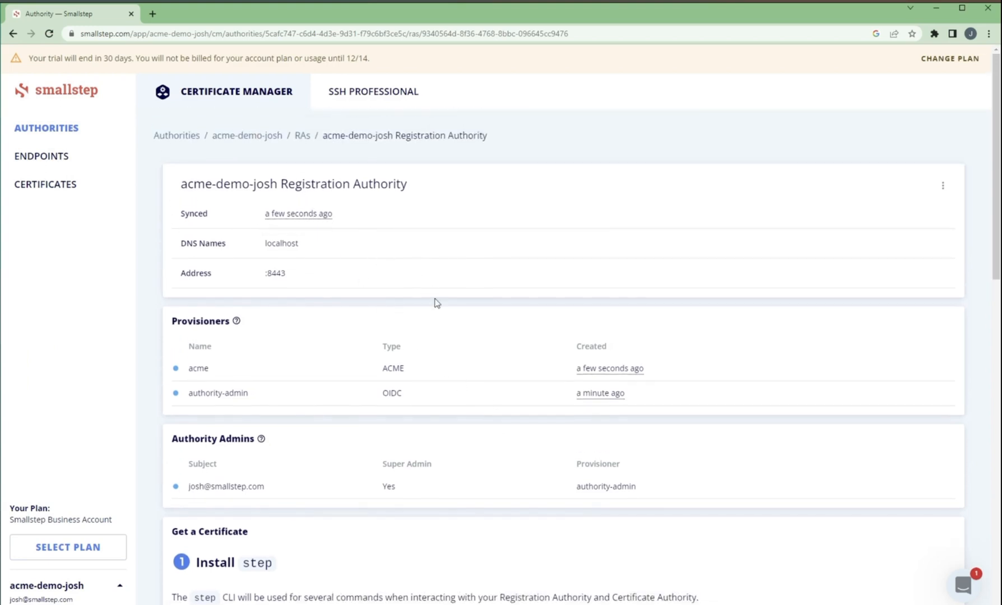
Scroll through Install step and Download Your Root Certificate on the synced RA page
scroll(down, 3)
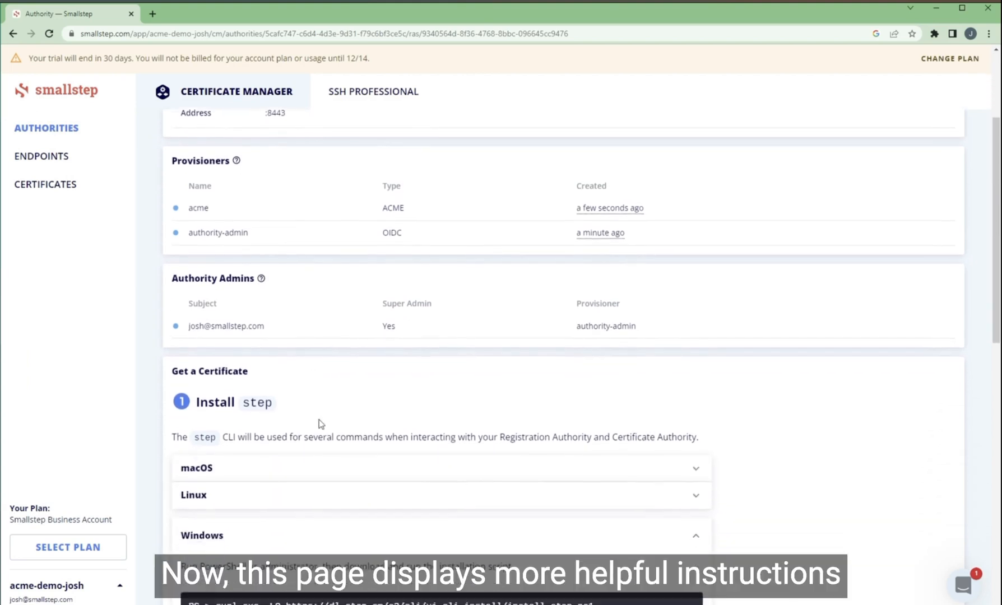
scroll(down, 3)
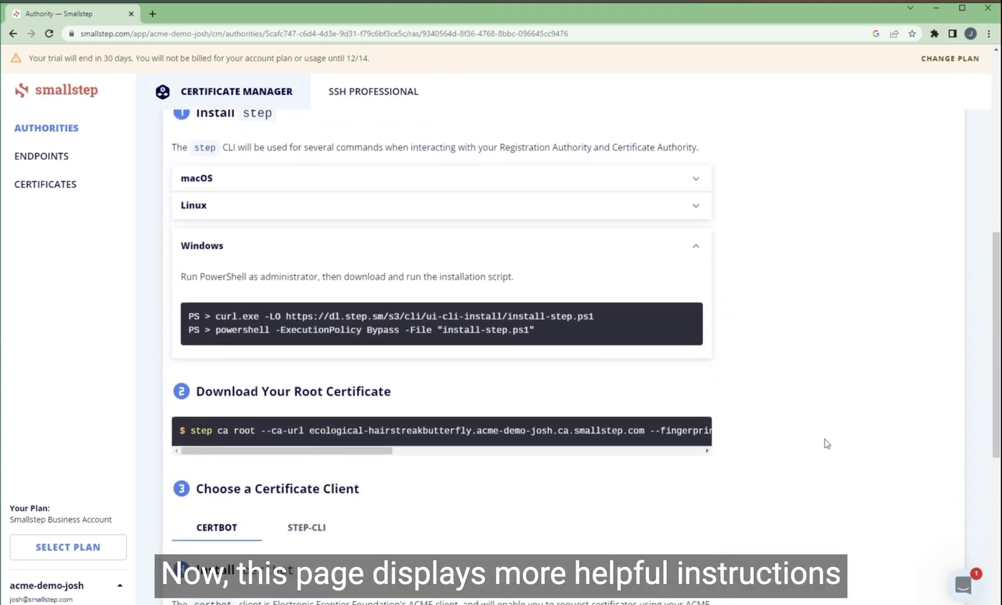
mouse_move(695, 435)
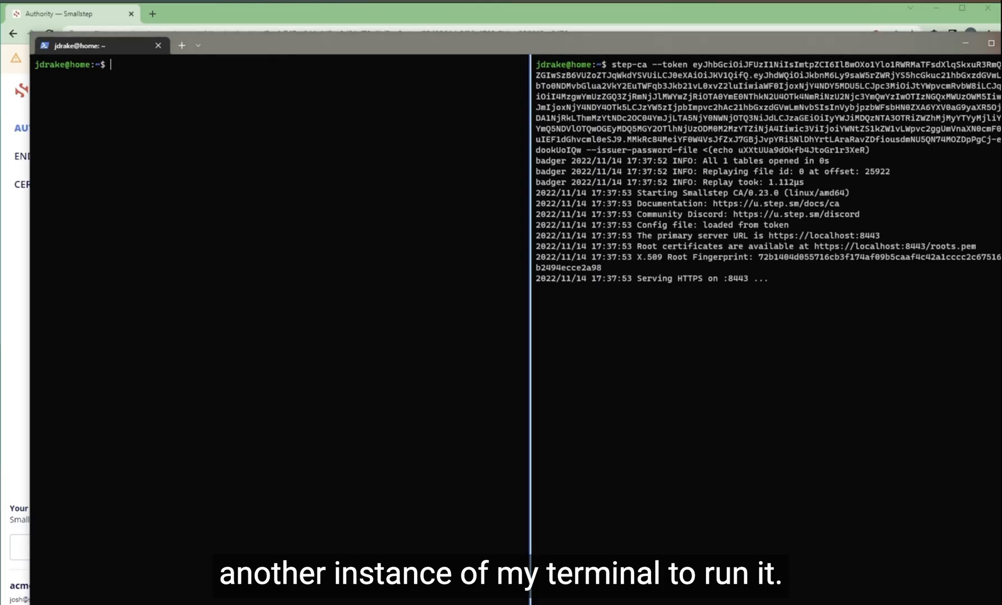
Run step ca root against the acme-demo-josh hosted CA URL with its fingerprint
text(step ca root --ca-url ecological-hairstreakbutterfly.acme-demo-josh.ca.smallstep.com --fingerprint 72b1404d055716cb3f174af09b5caaf4c42a1cccc2c675161adb2494ecce2a98 > /tmp/ecological-)
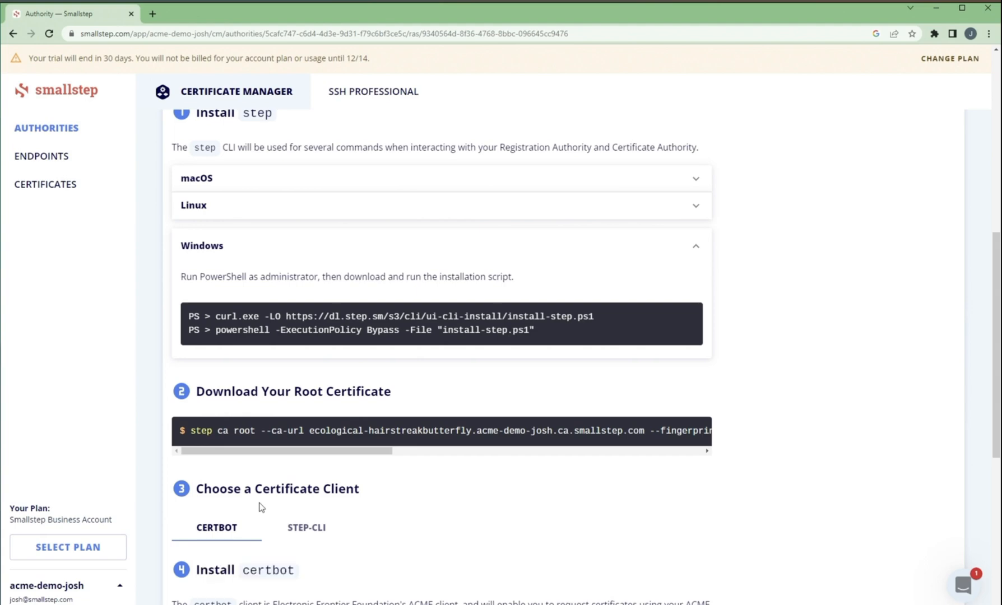
Scroll to the Create a Certificate certbot command under the CERTBOT tab
scroll(down, 3)
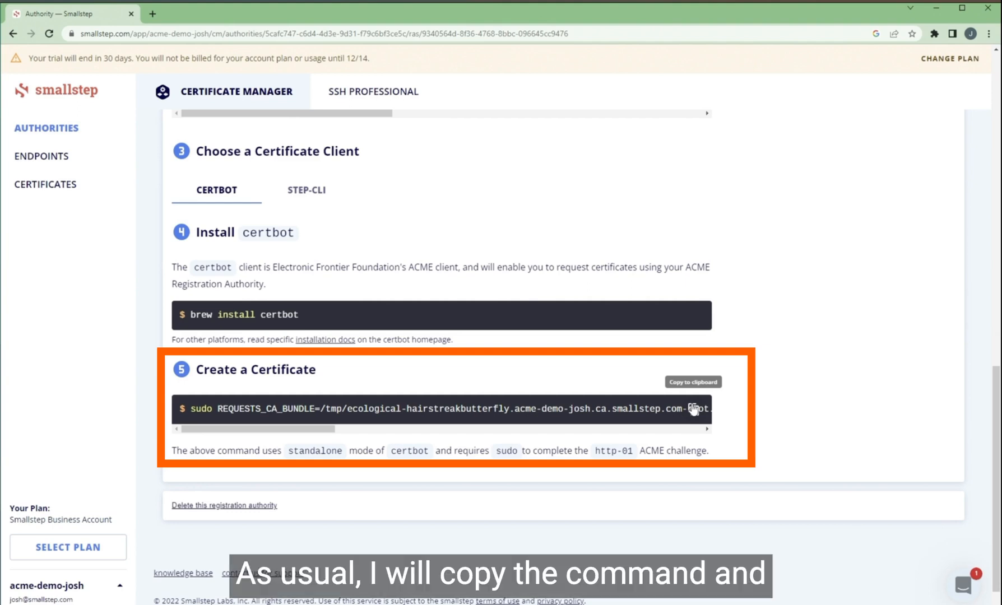
Copy and run the sudo certbot command to issue a localhost certificate via the local RA
click(692, 382)
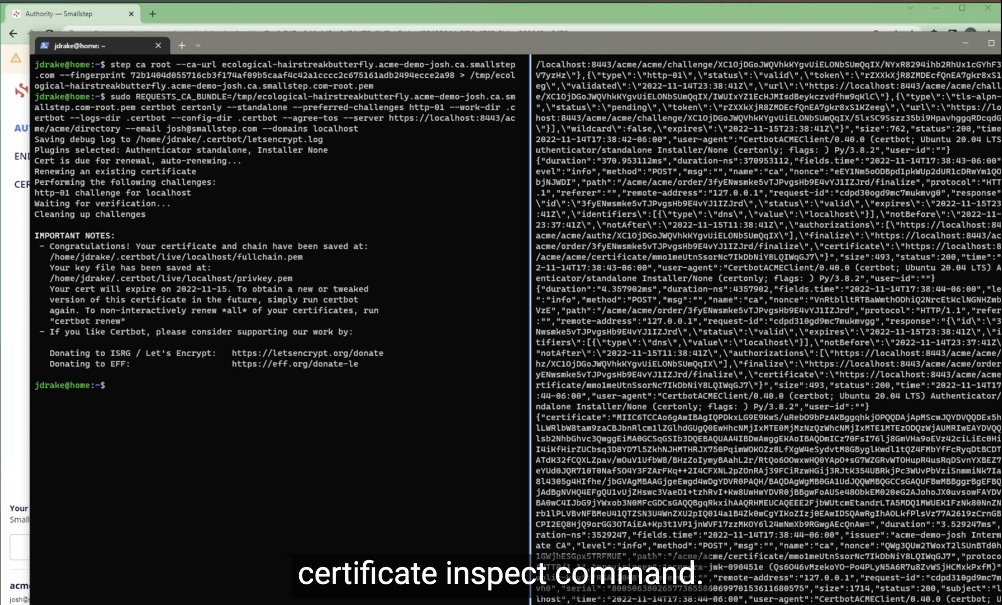
text(step certificate inspect)
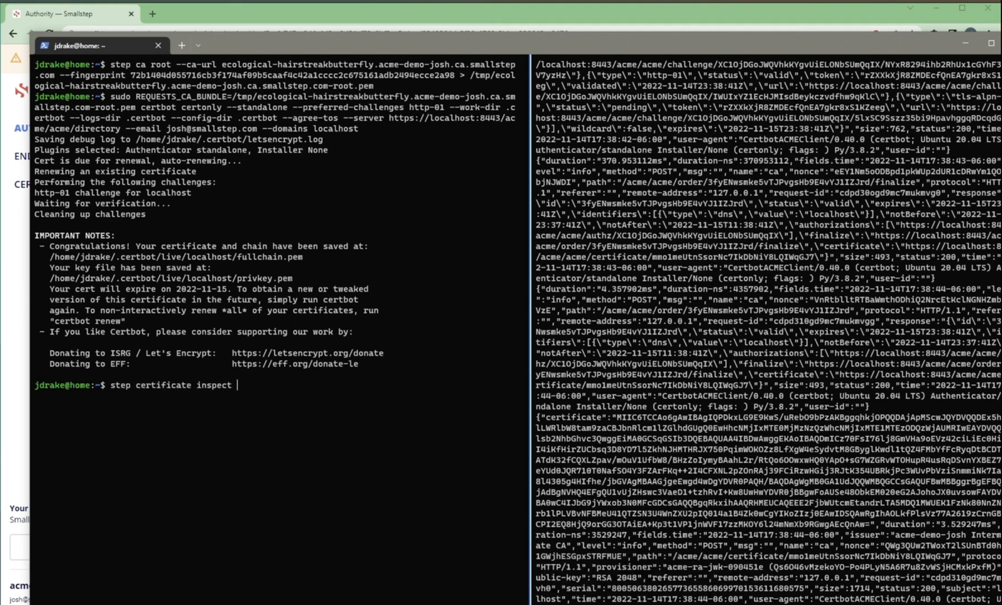
Run step certificate inspect on ~/.certbot/live/localhost/fullchain.pem
text(~/.)
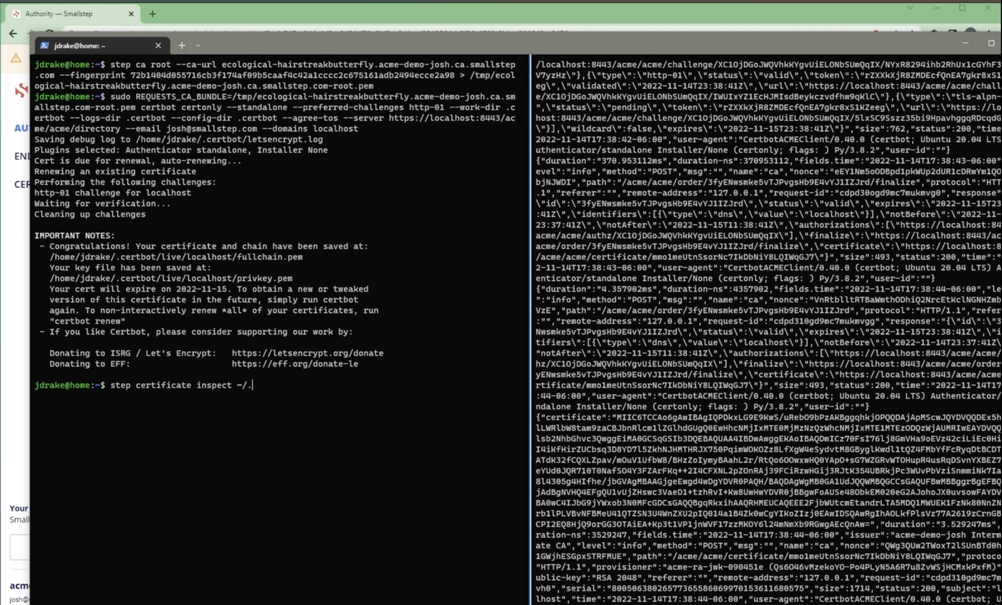
text(certbot/live/)
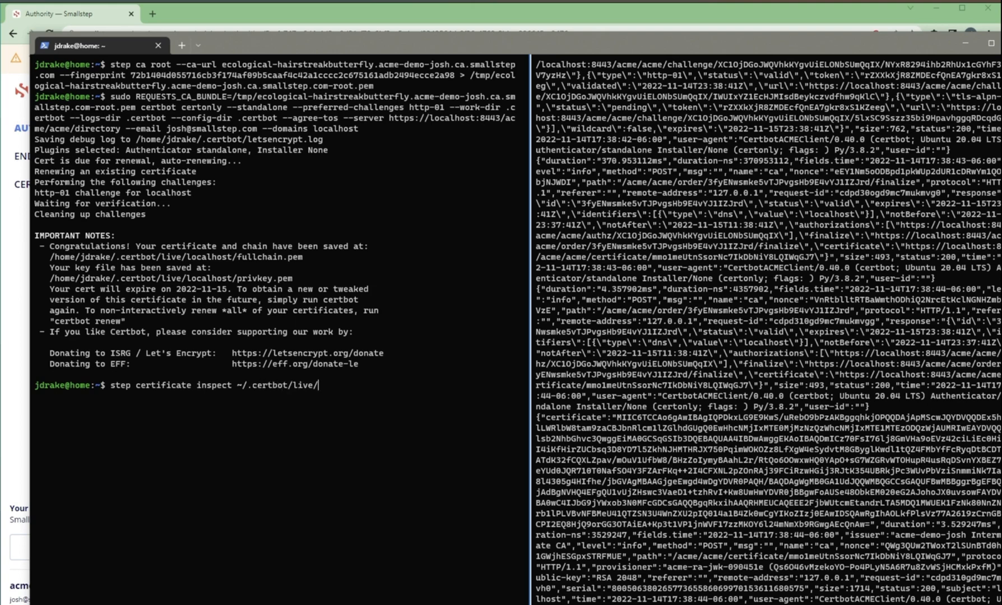
text(localhost/fullchain.pem)
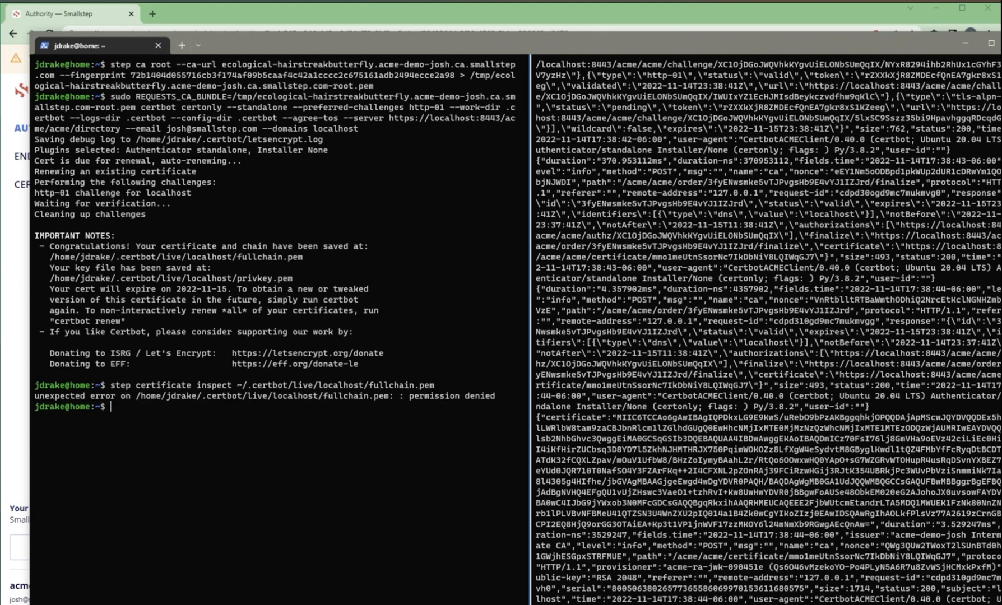
text(step certificate inspect ~/.certbot/live/localhost/fullchain.pem)
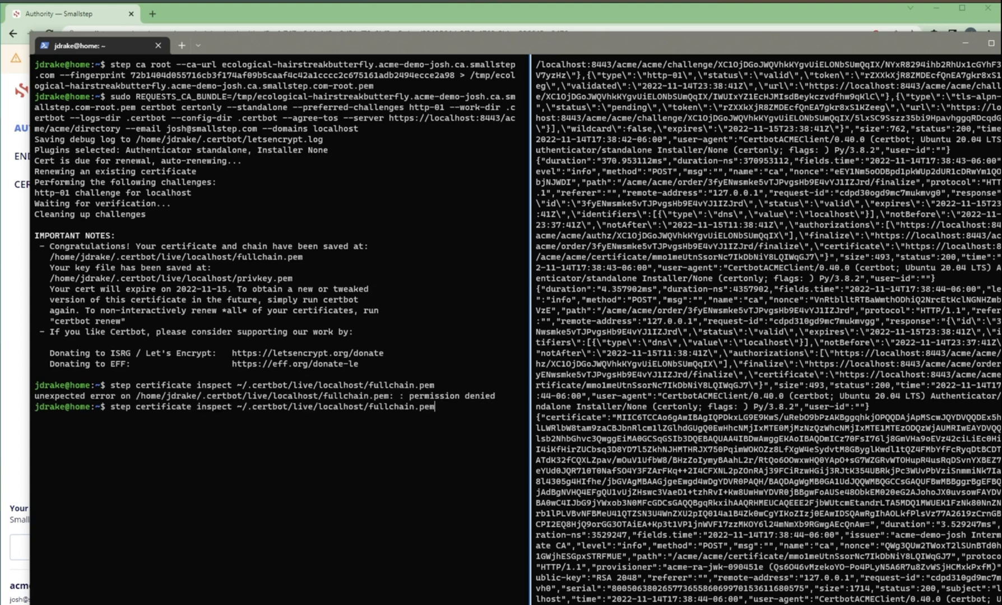